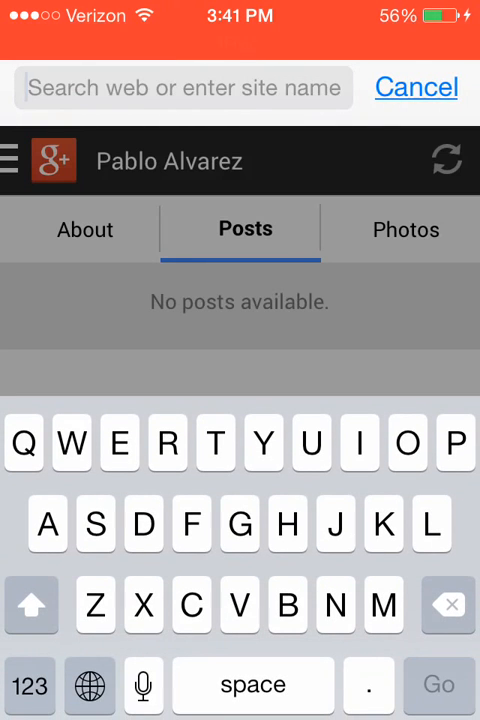
Enter 'gog' in the address bar and load google.com.
type("gog")
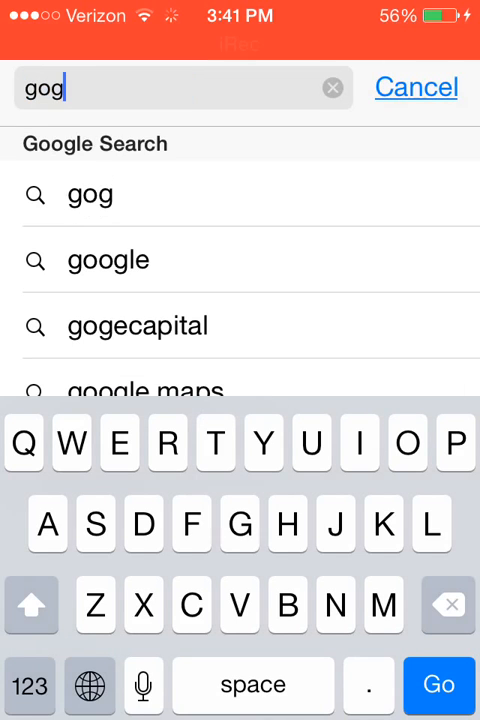
key("backspace")
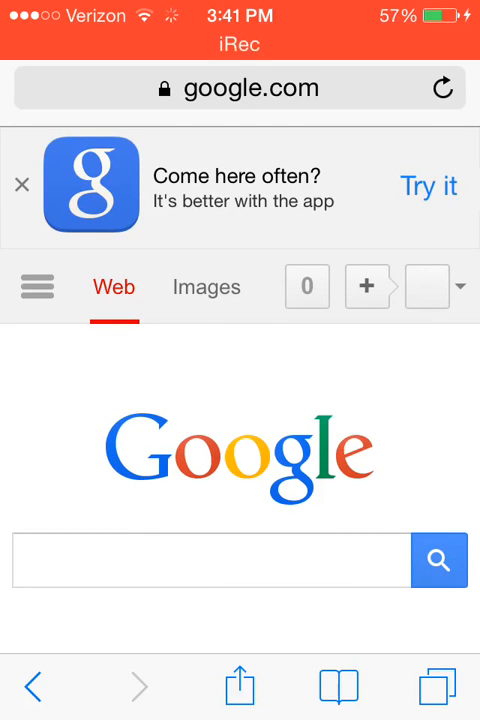
Launch Google+ from the apps grid on the Google homepage.
left_click(308, 288)
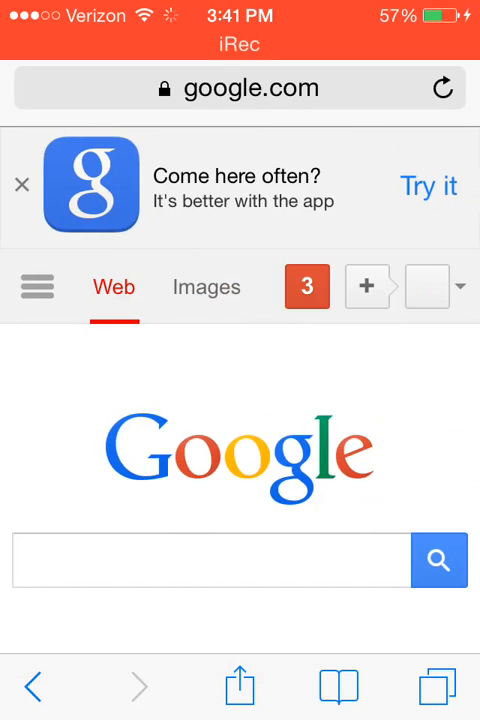
left_click(36, 288)
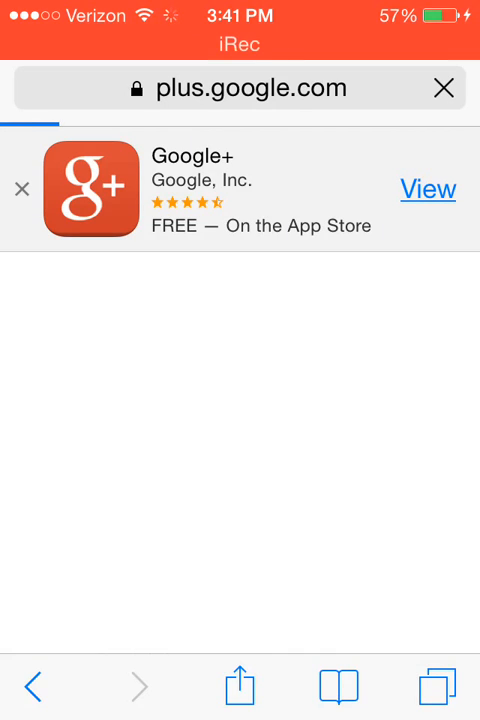
Reach the 'Add a photo' upload page from the profile picture's camera overlay.
left_click(20, 188)
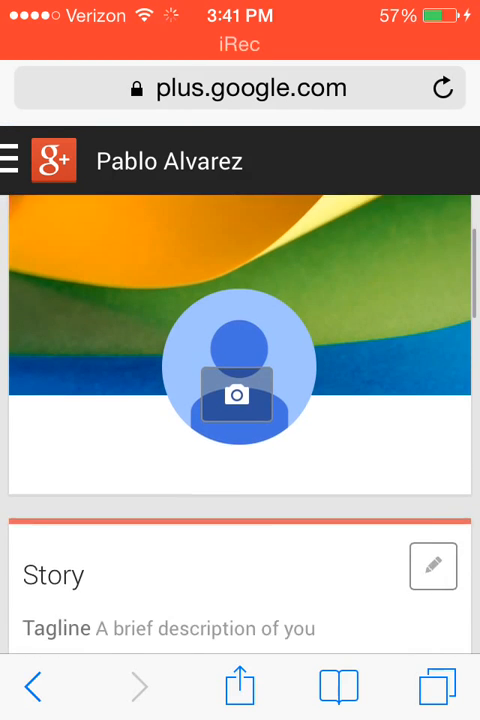
scroll("down", 3)
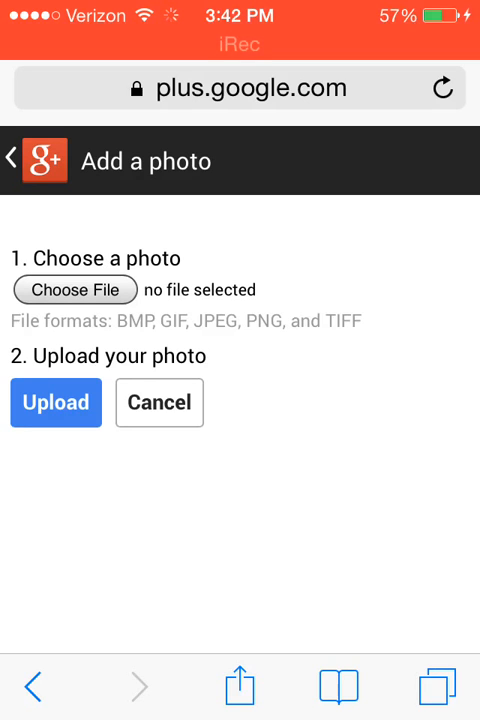
Choose the rainbow photo from the existing library and upload it to the preview.
left_click(74, 288)
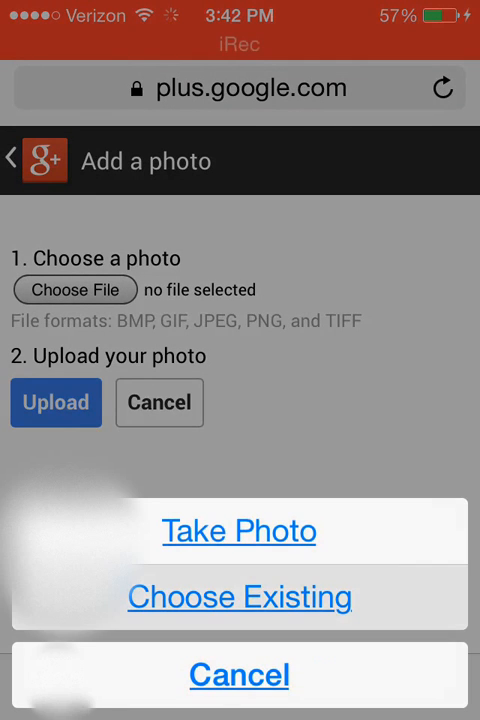
left_click(240, 596)
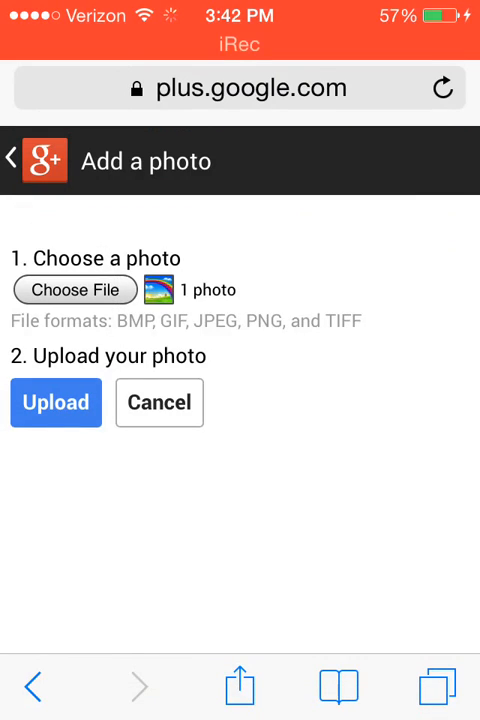
left_click(56, 402)
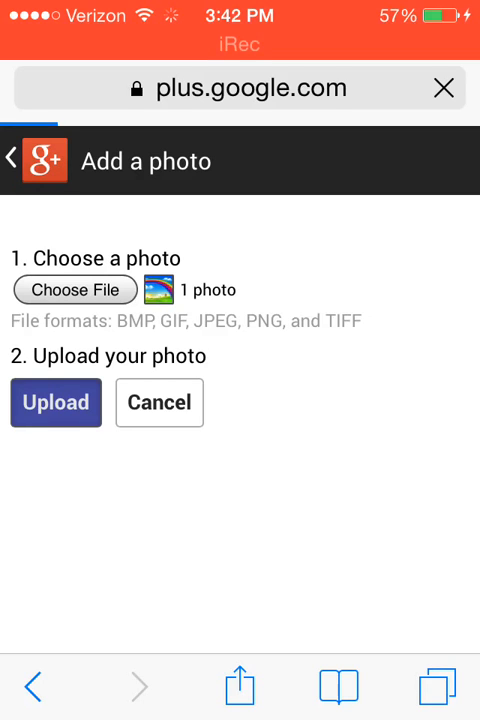
left_click(56, 402)
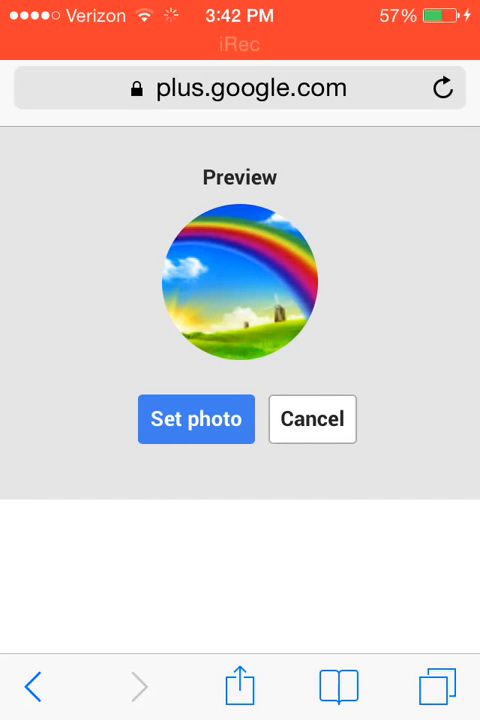
Confirm 'Set photo' so the rainbow landscape becomes the profile picture.
left_click(196, 420)
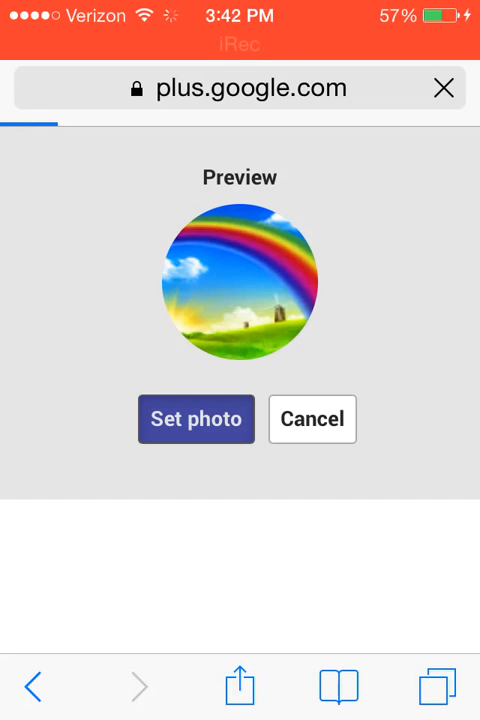
left_click(196, 420)
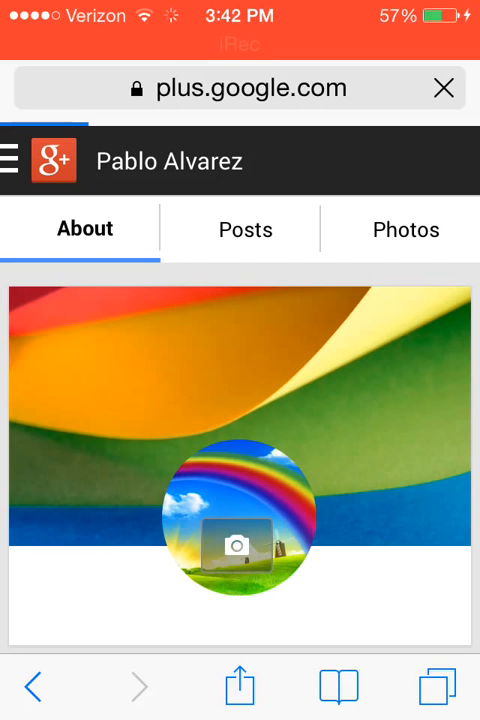
Review the updated profile, then sign out to the 'Choose an account' screen.
scroll("down", 3)
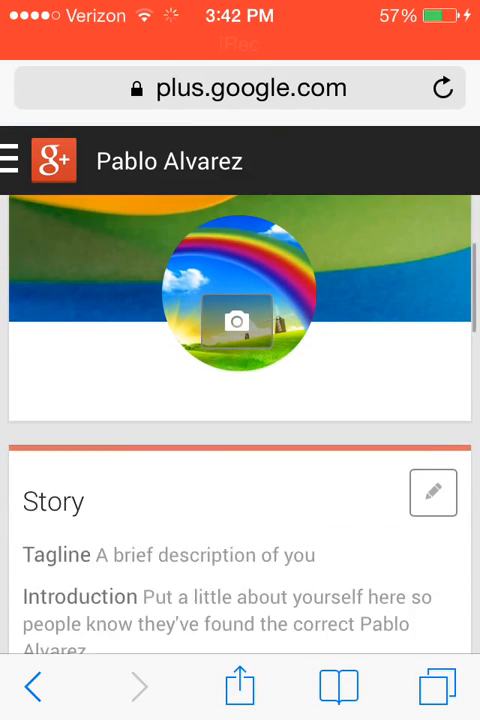
scroll("up", 3)
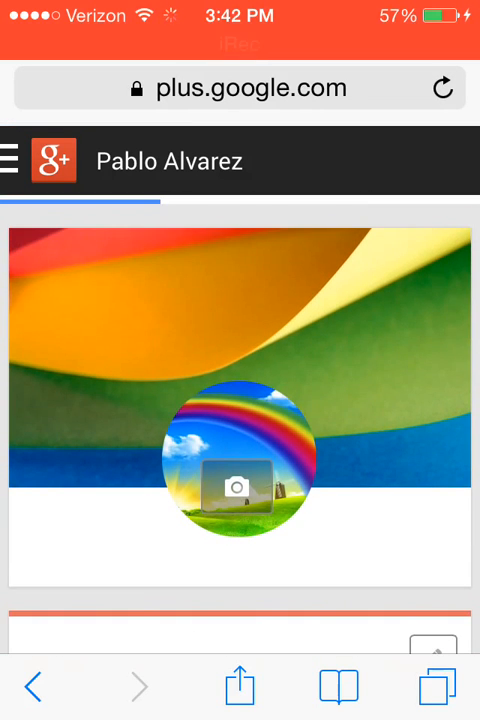
left_click(12, 160)
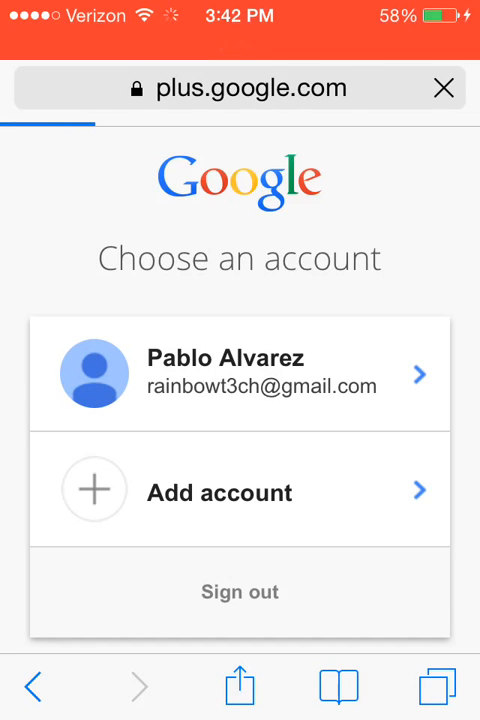
Sign in with the existing account and view the profile's About section with its rainbow photo.
left_click(240, 374)
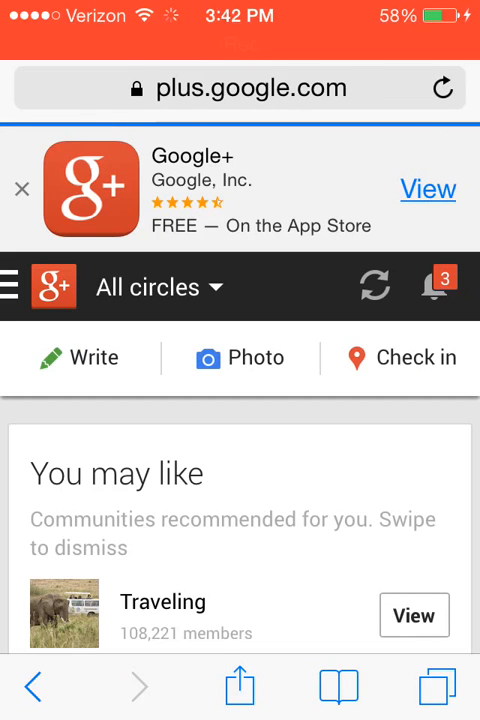
left_click(16, 288)
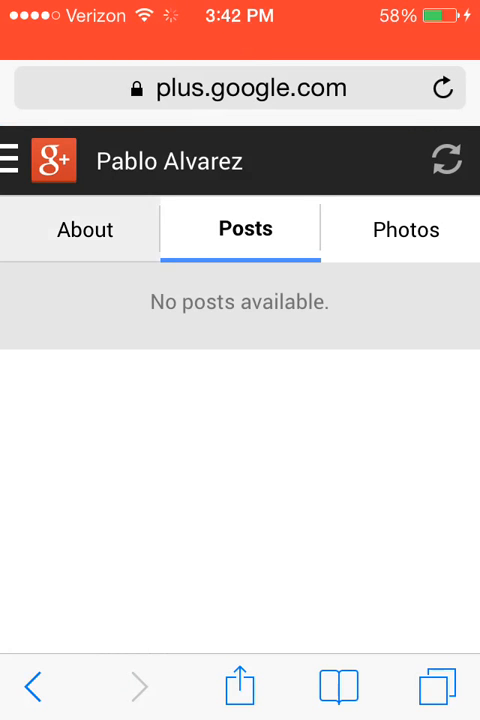
left_click(84, 228)
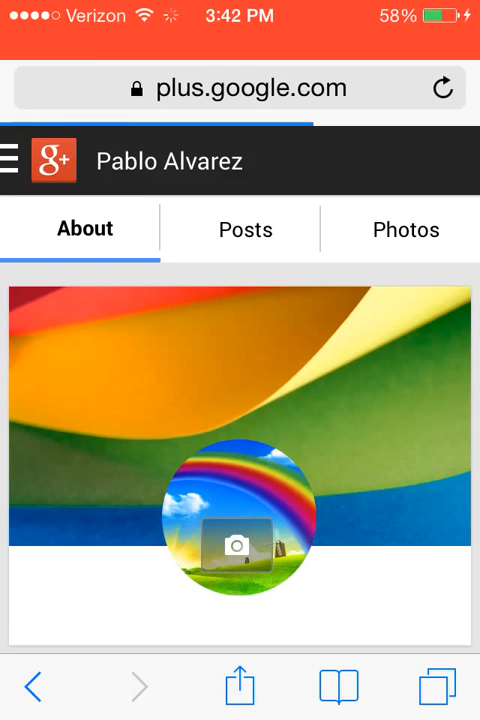
scroll("down", 3)
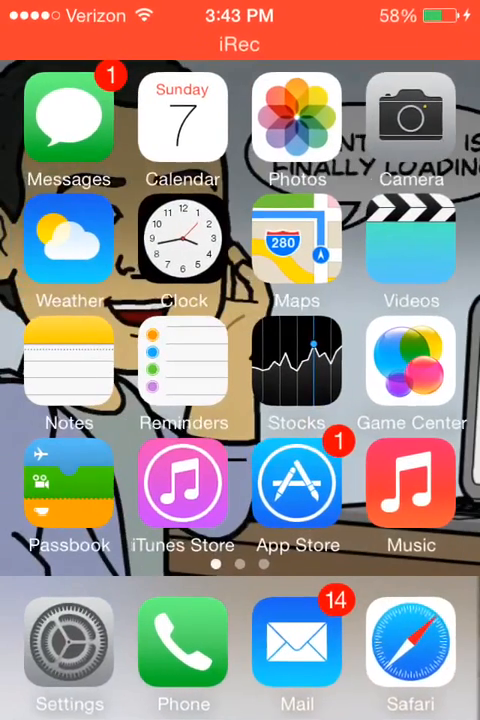
Swipe through the home screen to the page with Kik, PicsArt, YouTube and iTube.
scroll("left", 3)
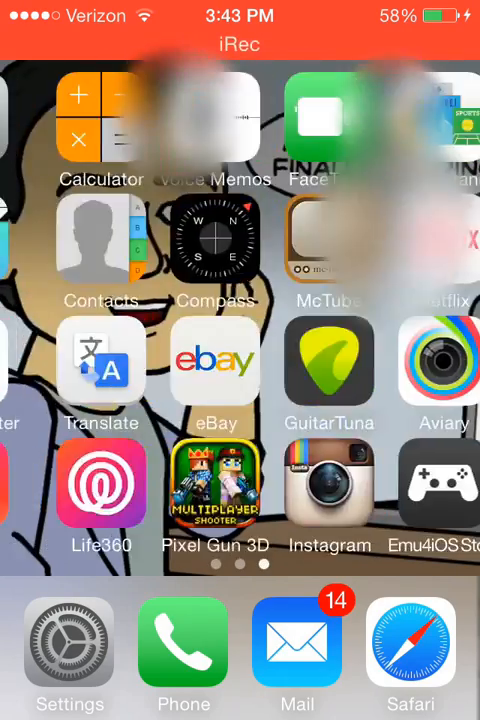
scroll("left", 3)
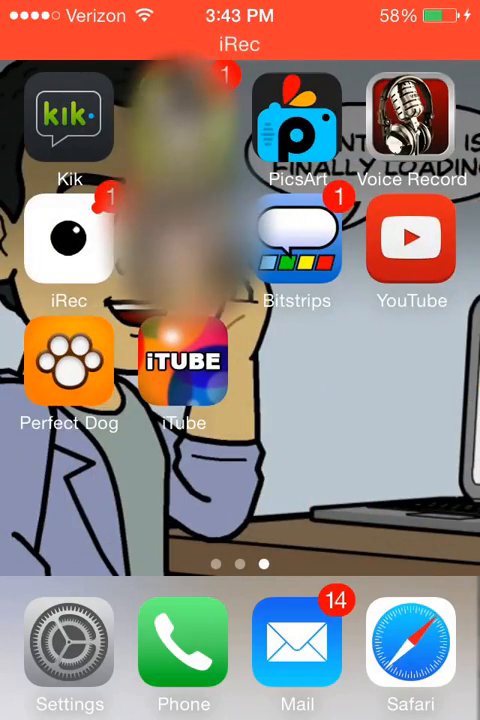